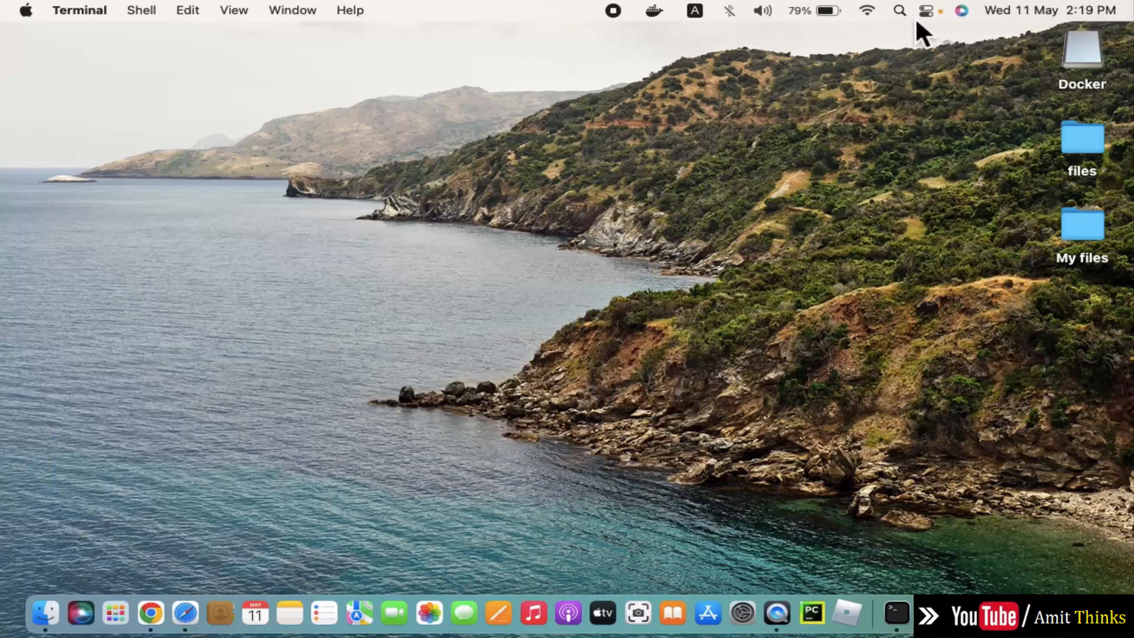
# Launch Terminal from Spotlight to get a fresh zsh prompt
pyautogui.write('terminal')
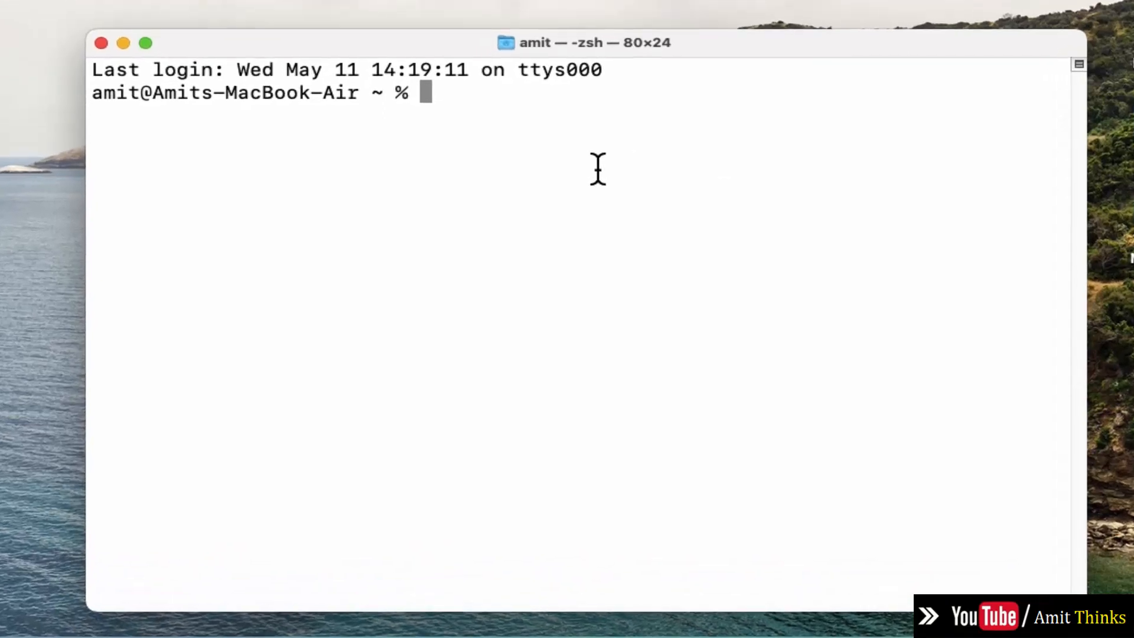
# Run the Homebrew curl install script from raw.githubusercontent.com at the prompt
pyautogui.write('/bin/bash -c "$(curl -fsSL https://raw.githubusercontent.com/Homebrew/install/HEAD/install.sh)"')
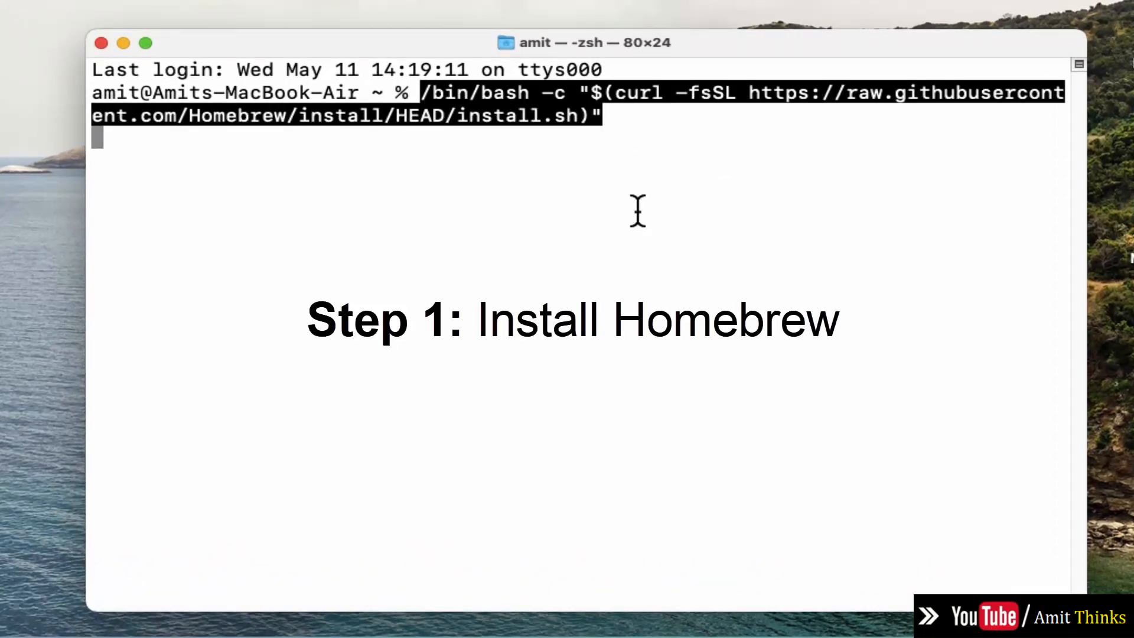
pyautogui.press('Return')
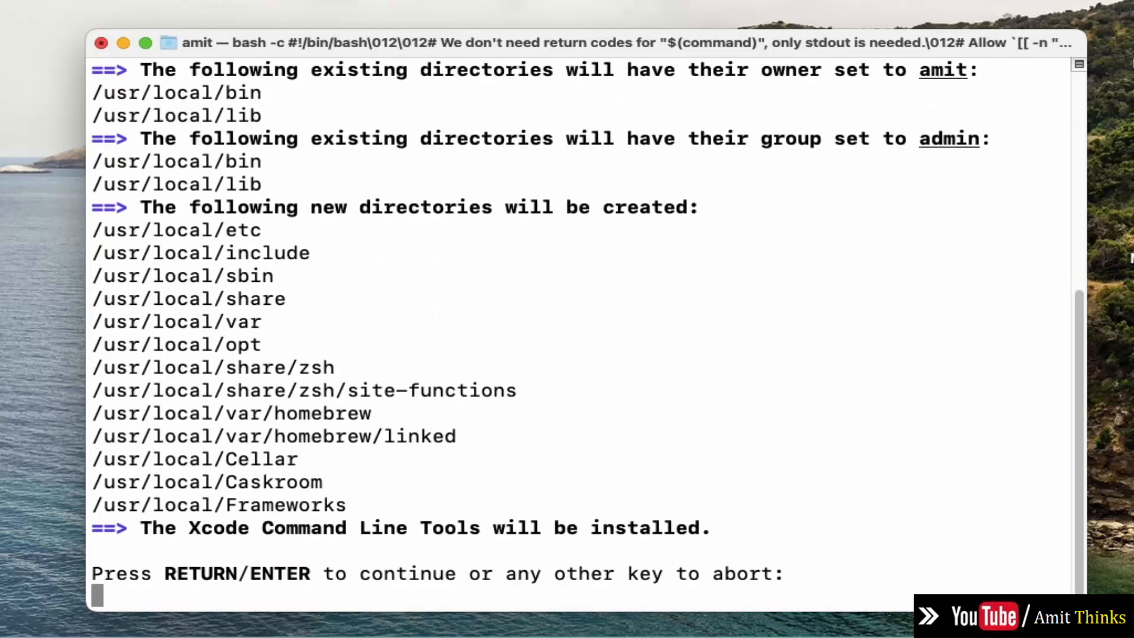
# Confirm the installer prompt so it downloads and installs the Xcode Command Line Tools
pyautogui.press('Return')
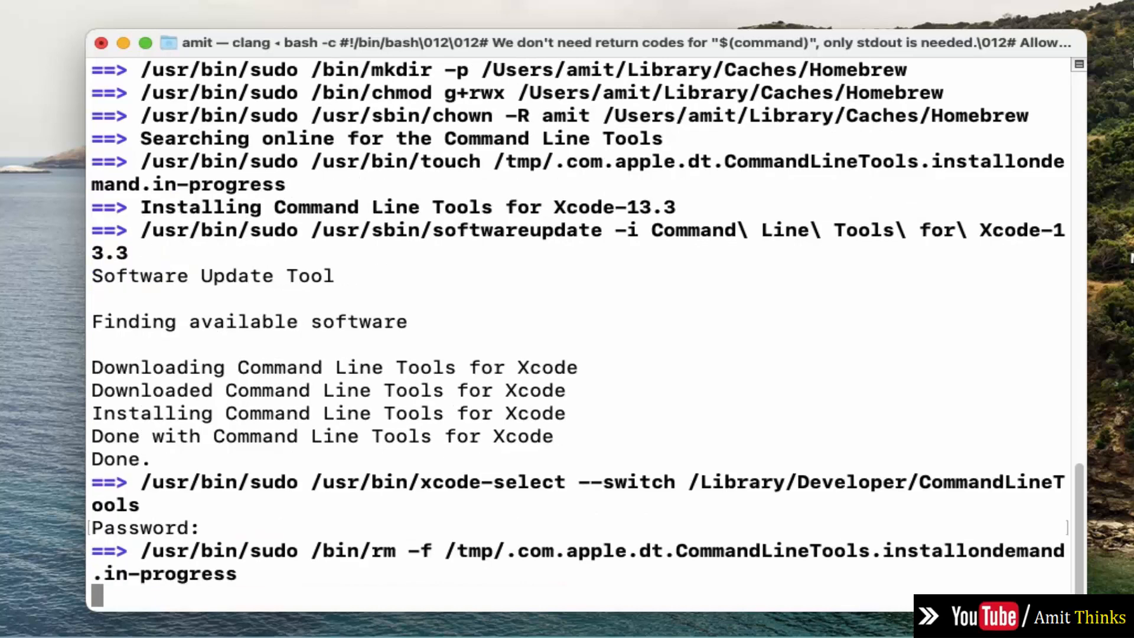
pyautogui.moveTo(849, 614)
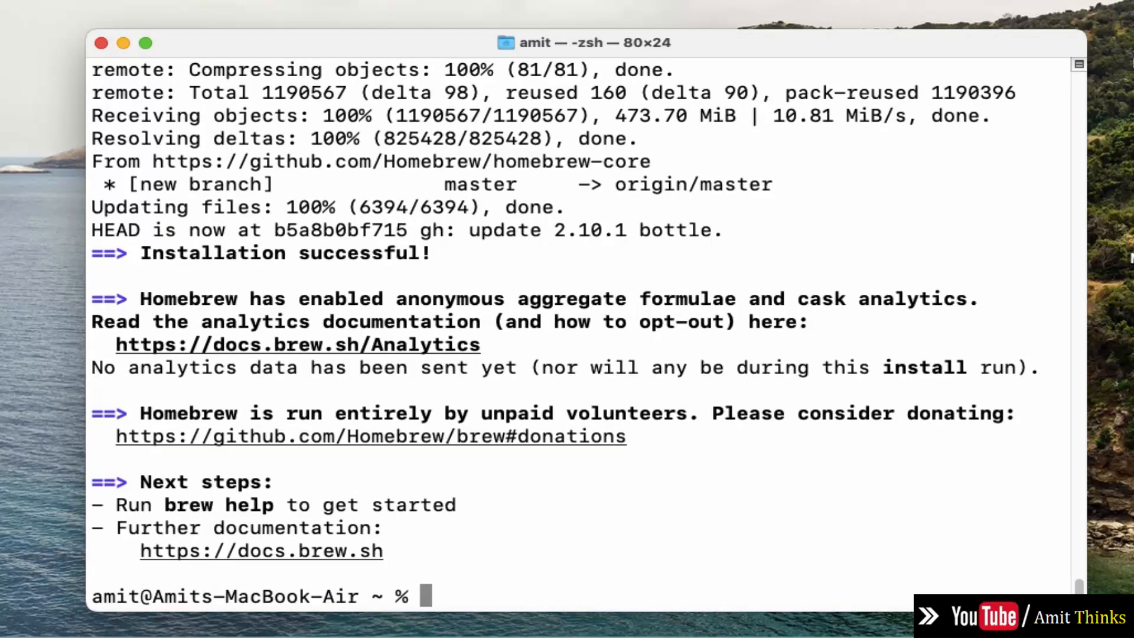
pyautogui.moveTo(565, 497)
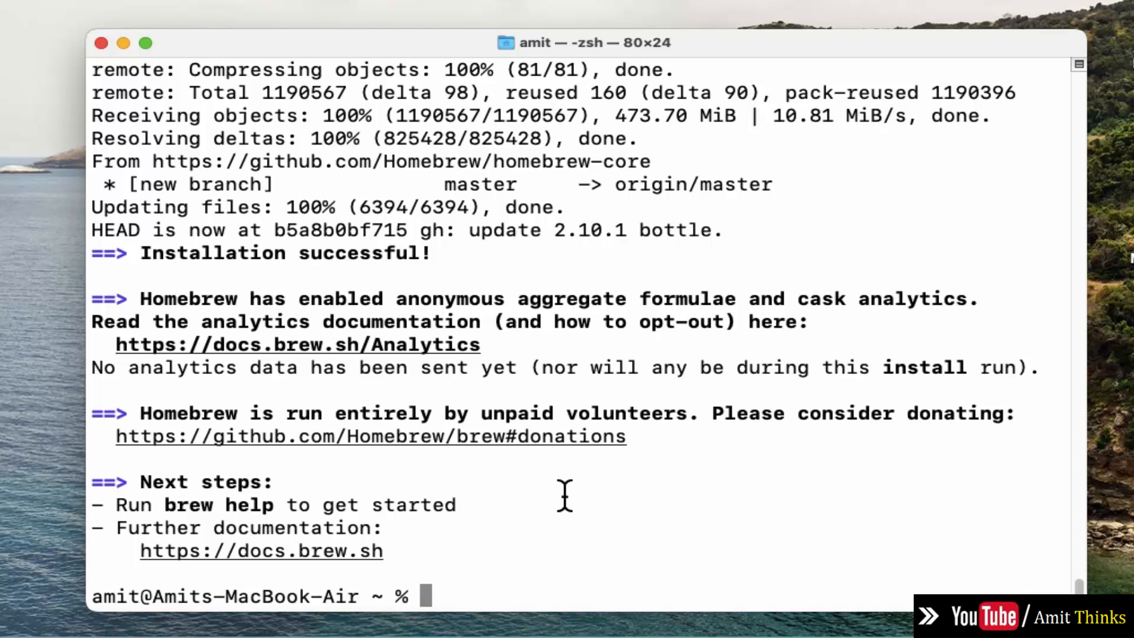
# Clear the screen after 'Installation successful!' to a fresh prompt
pyautogui.write('clear')
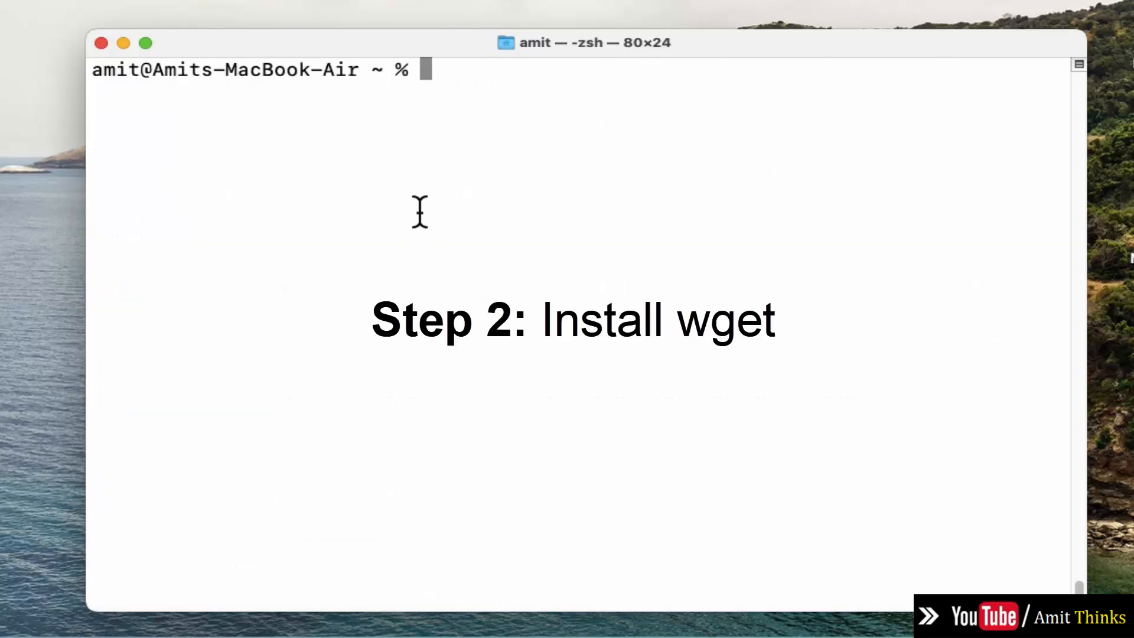
# Install wget 1.21.3 and its dependencies with brew install wget
pyautogui.write('brew install wget')
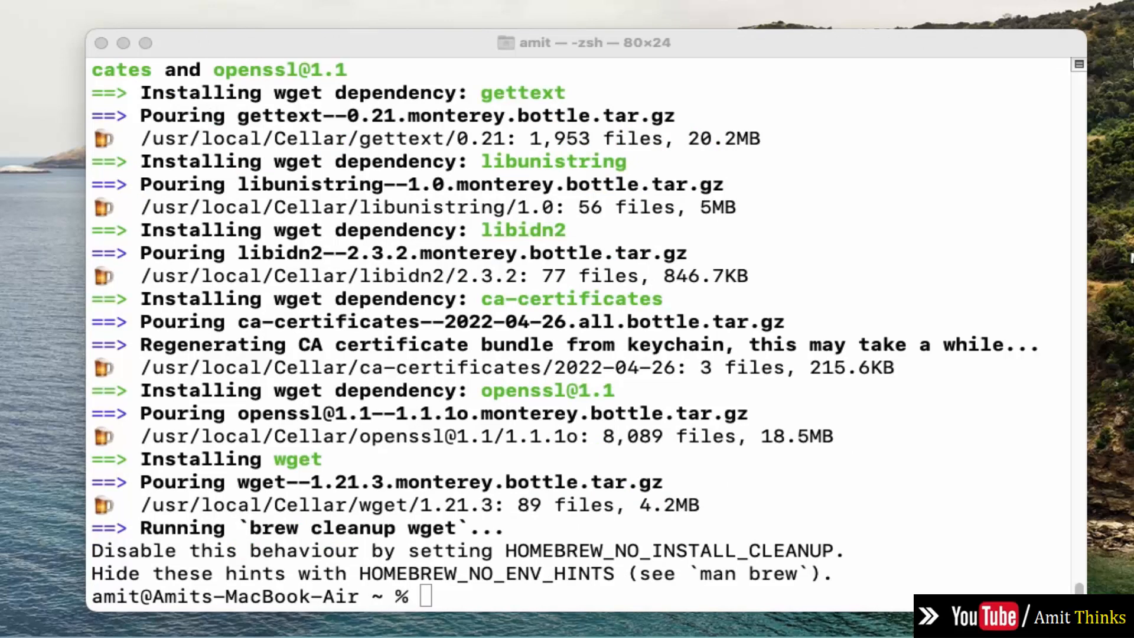
pyautogui.moveTo(1100, 586)
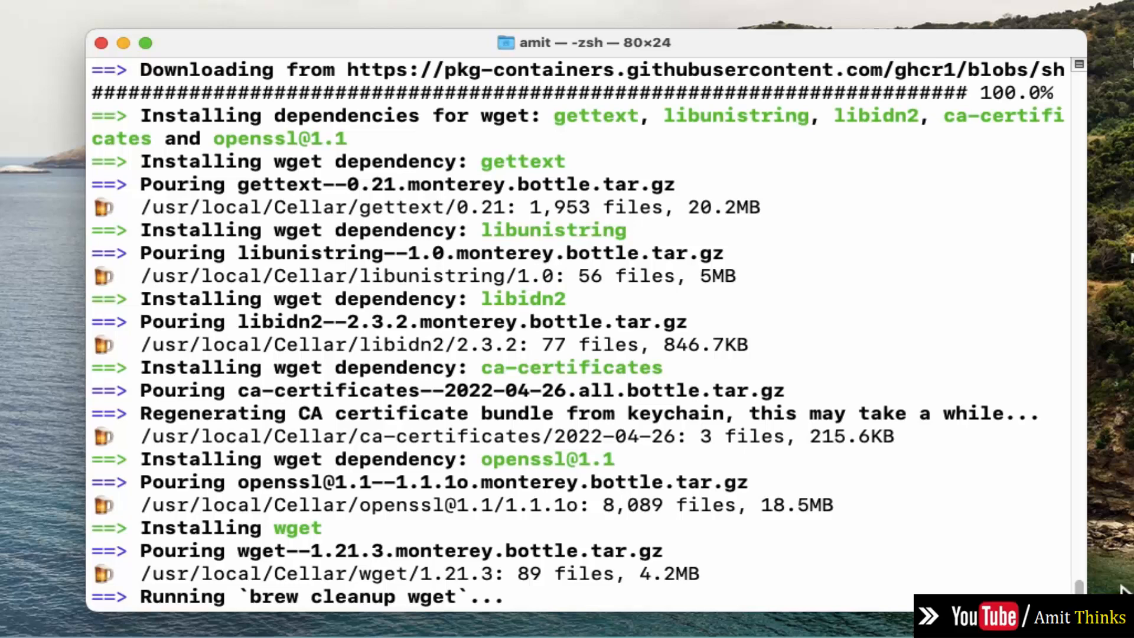
pyautogui.moveTo(1120, 590)
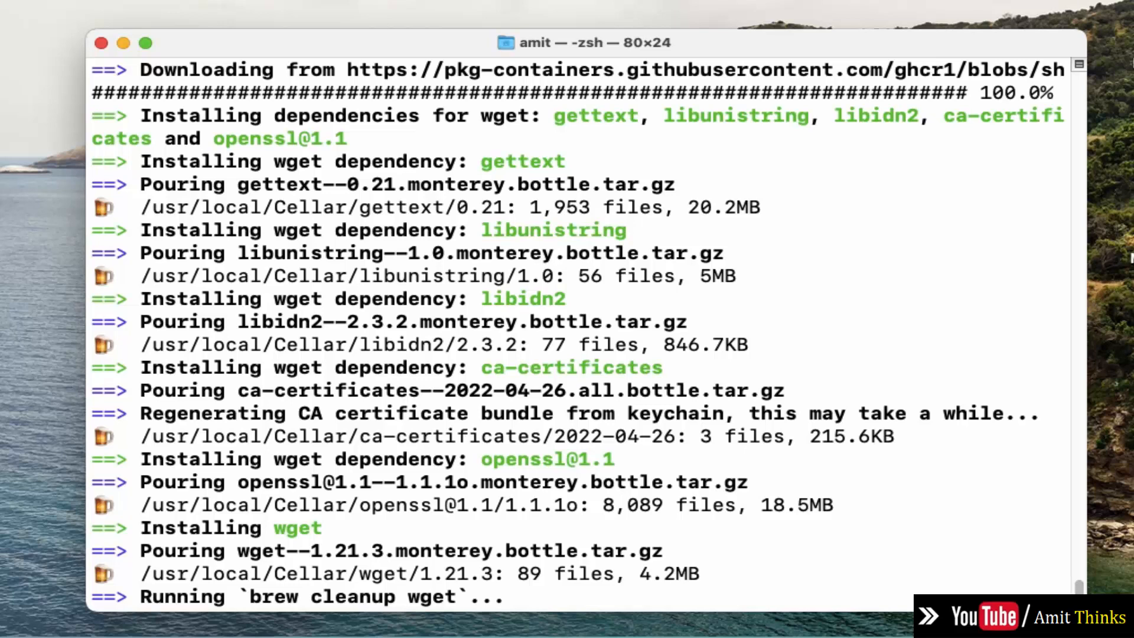